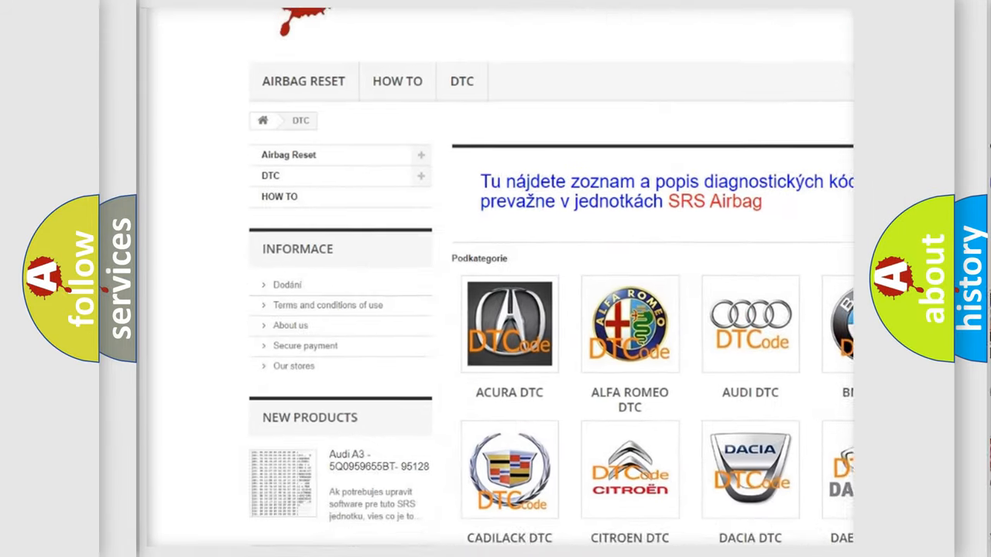
{"action": "scroll", "scroll_direction": "down", "scroll_amount": 3}
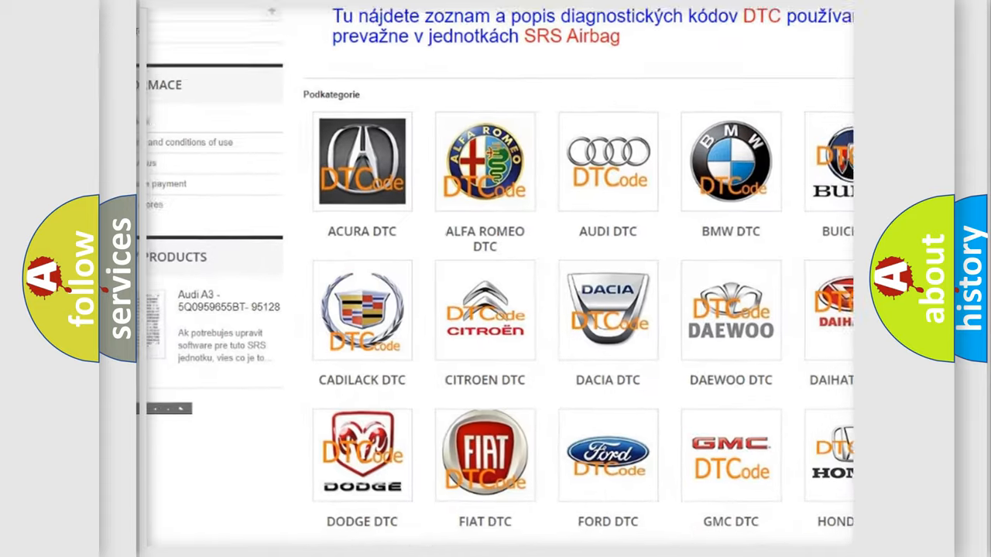